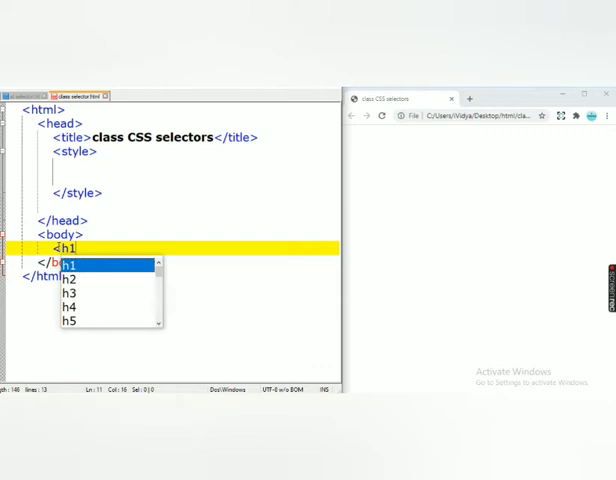
Type two body pairs: h1 'header' and h1 'header 1', each followed by a 'paragraph' p.
type("eader</h1")
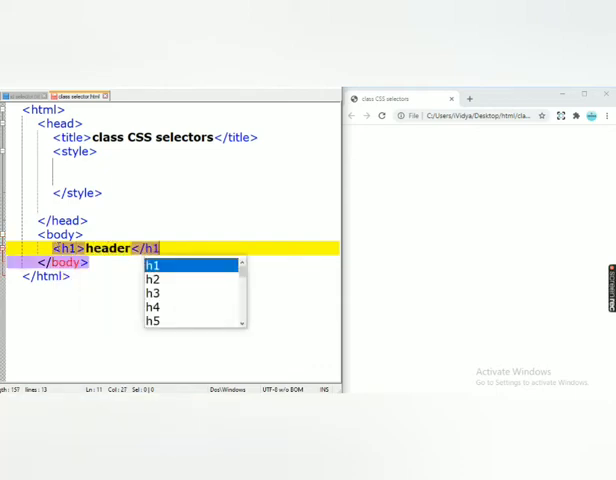
type("<p")
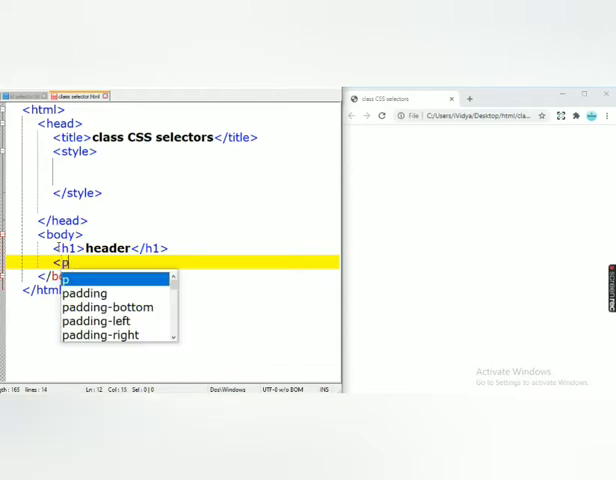
type("aragr")
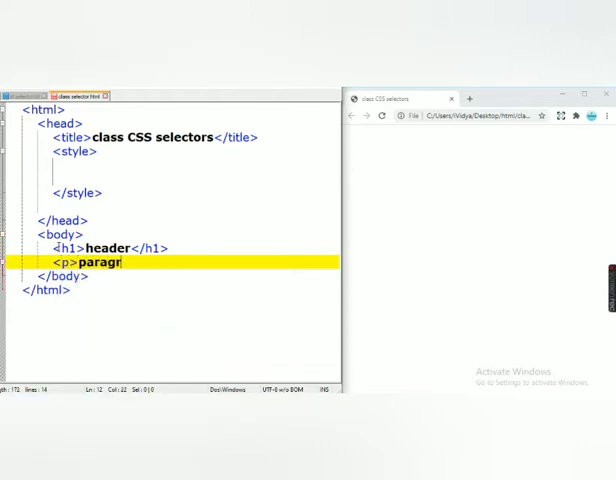
type("aph</p>")
type("<h1")
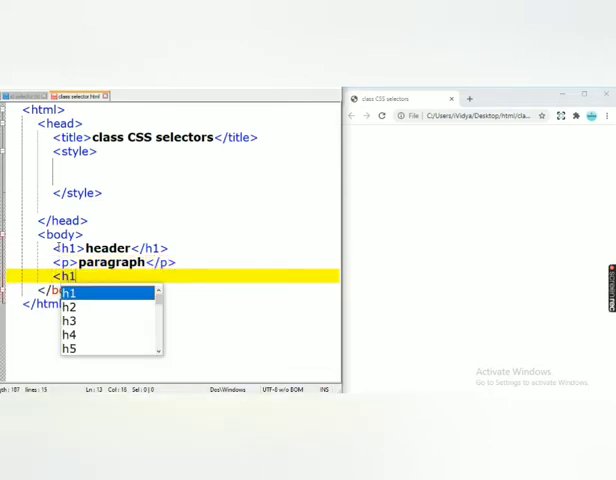
type("header")
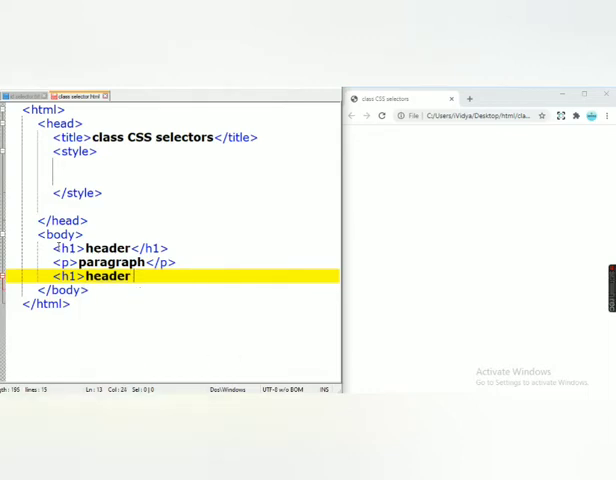
type("1</hea")
type("<p>")
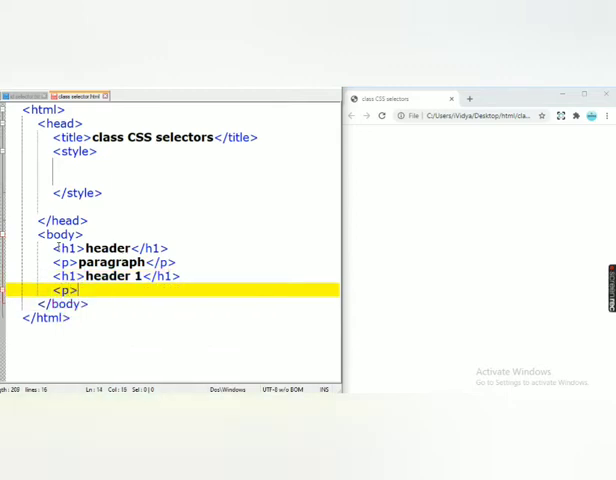
type("paragraph</p>")
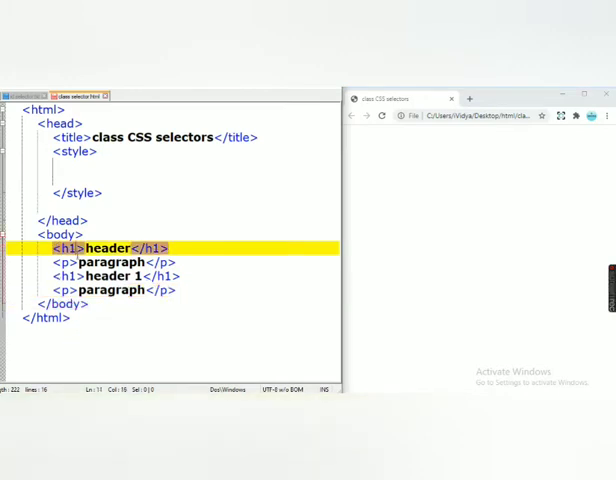
left_click(110, 275)
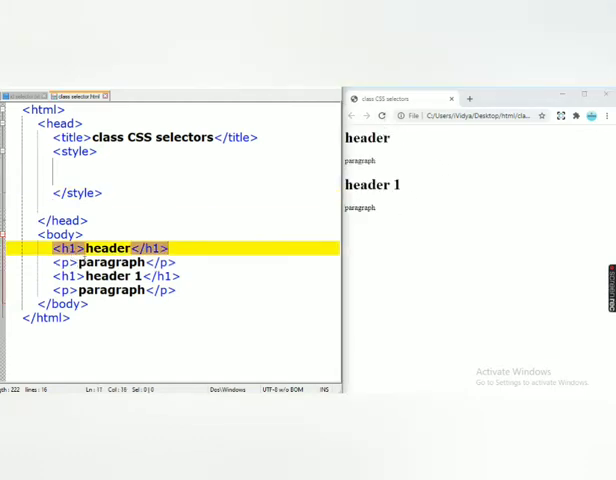
Add class="demo1" to the first <h1> tag and the last <p> tag.
type("class")
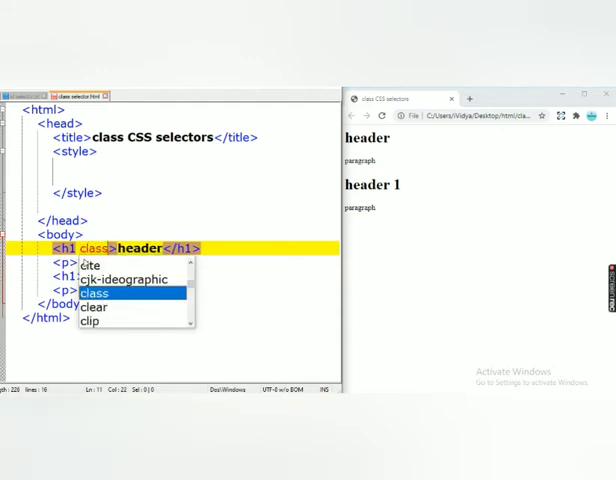
left_click(94, 291)
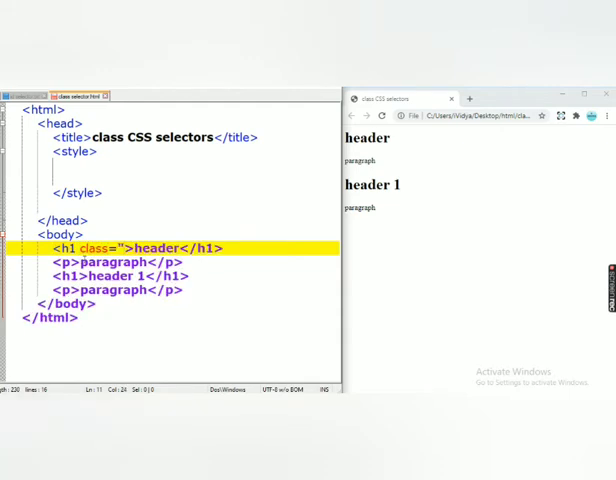
type("dem")
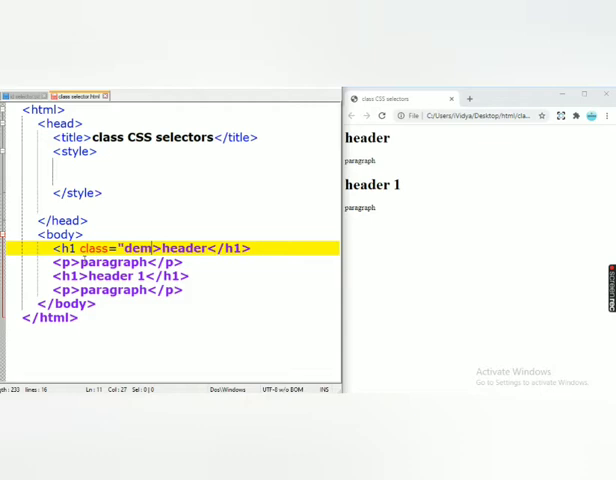
type("o1\"")
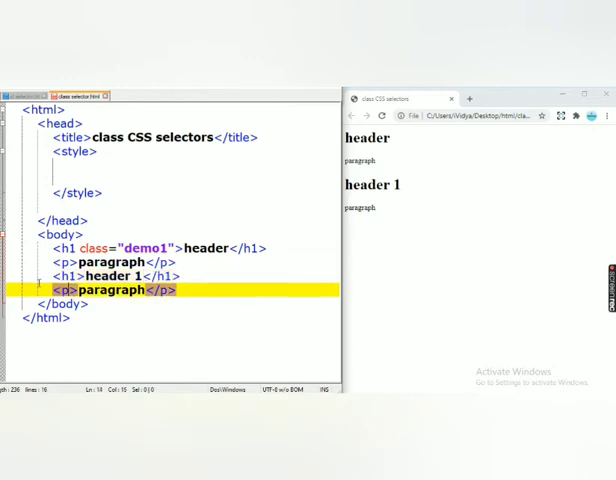
type("class=\"demo1")
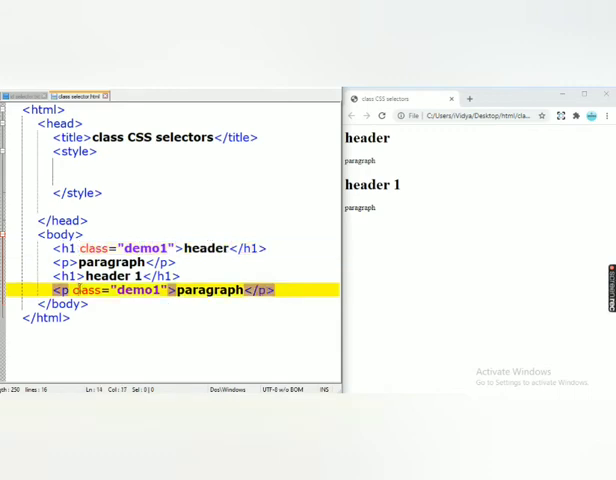
left_click(90, 168)
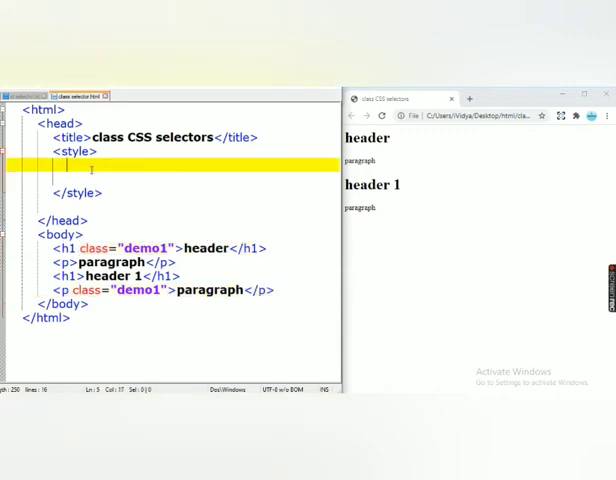
Write the .demo1{color:blue;} style rule and reload Chrome to show the blue header.
type(".demo1{")
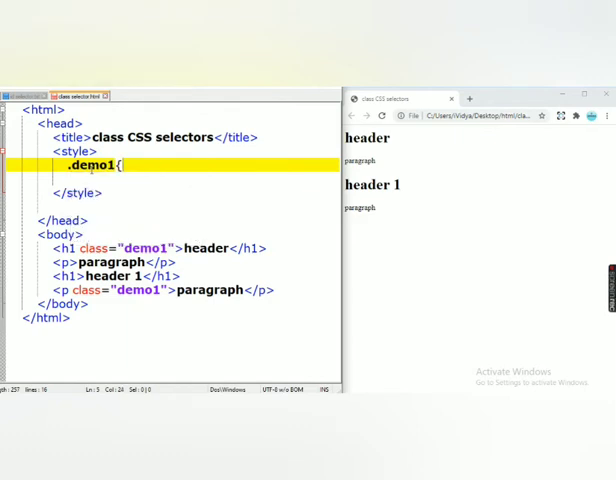
type("color:blue;}")
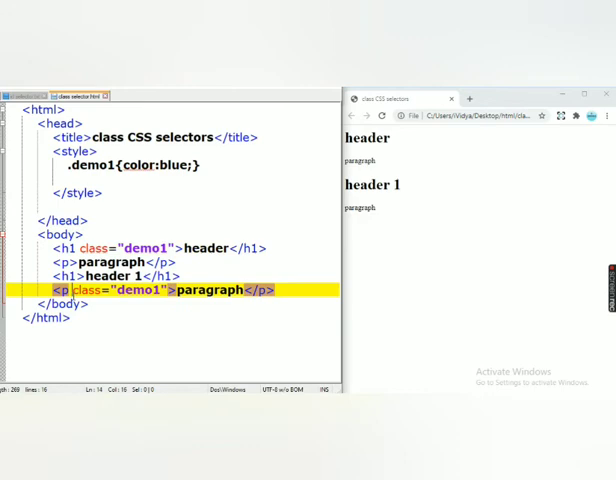
mouse_move(135, 214)
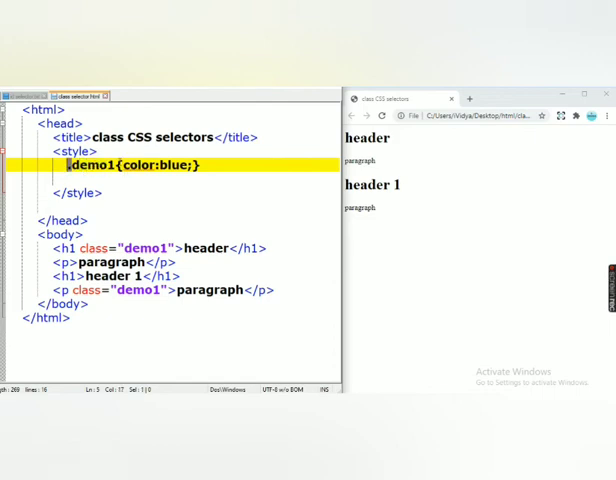
type(".")
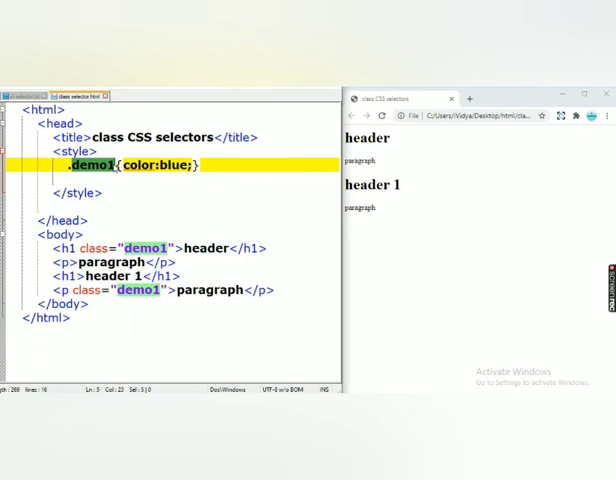
left_click(379, 117)
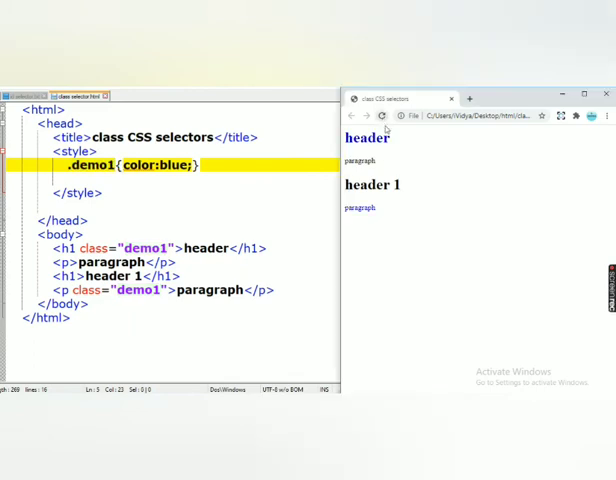
double_click(367, 137)
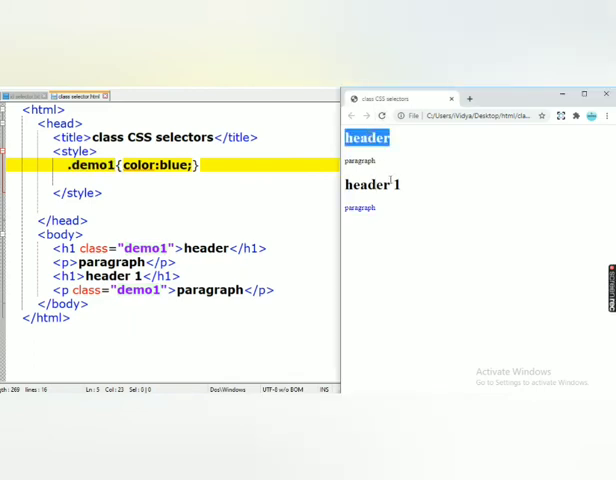